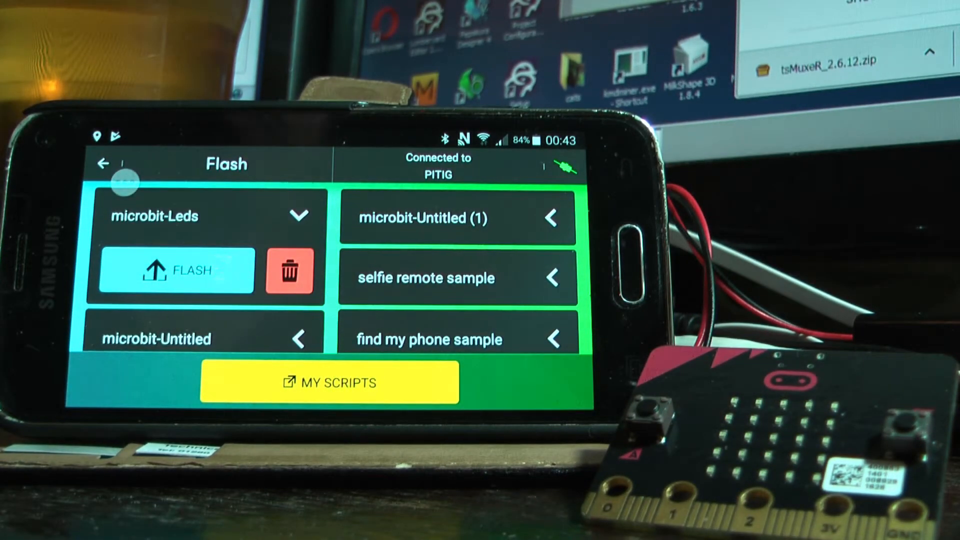
# - Leave the Flash screen to reach the blocks editor with the YES/NO/I DON'T KNOW shake program
pyautogui.click(174, 270)
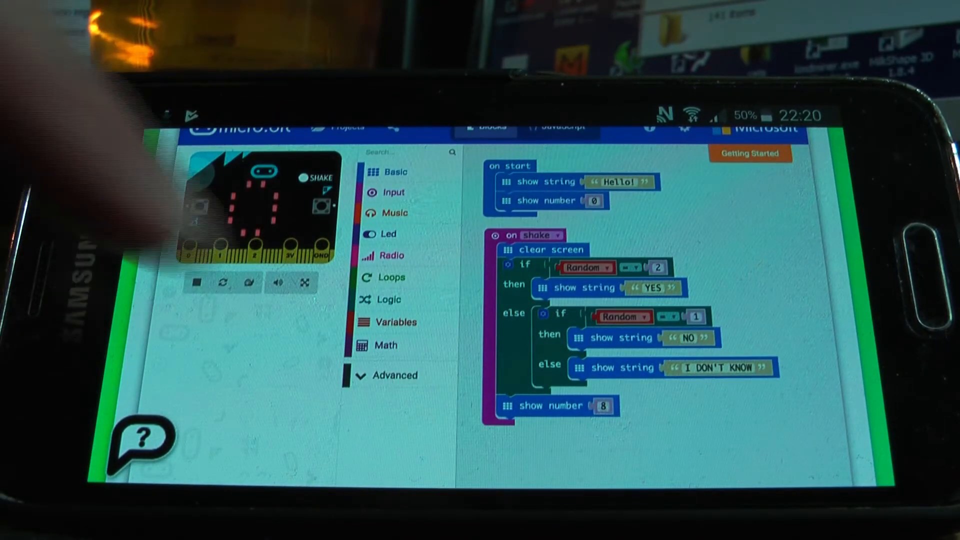
# - Download the LED pattern program and flash it to the micro:bit over Bluetooth
pyautogui.click(146, 439)
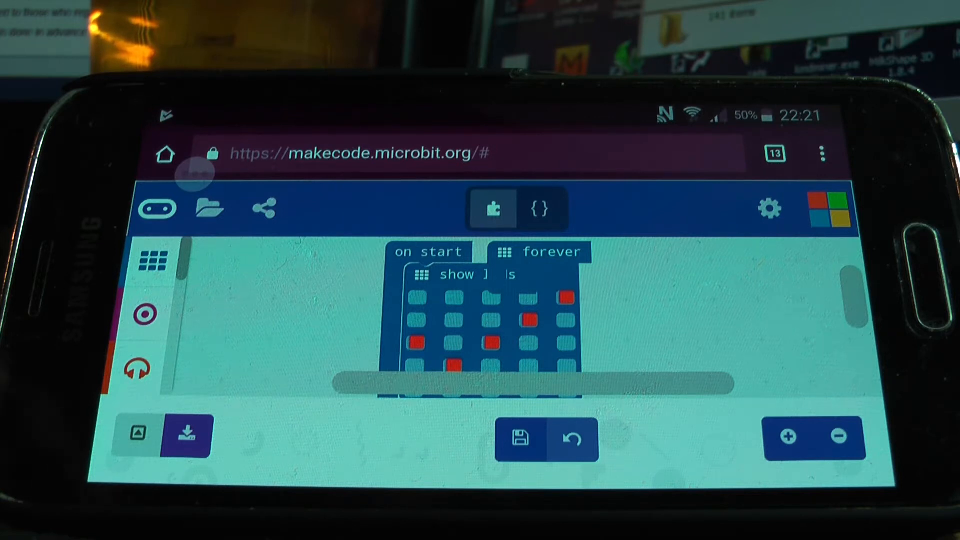
pyautogui.click(187, 434)
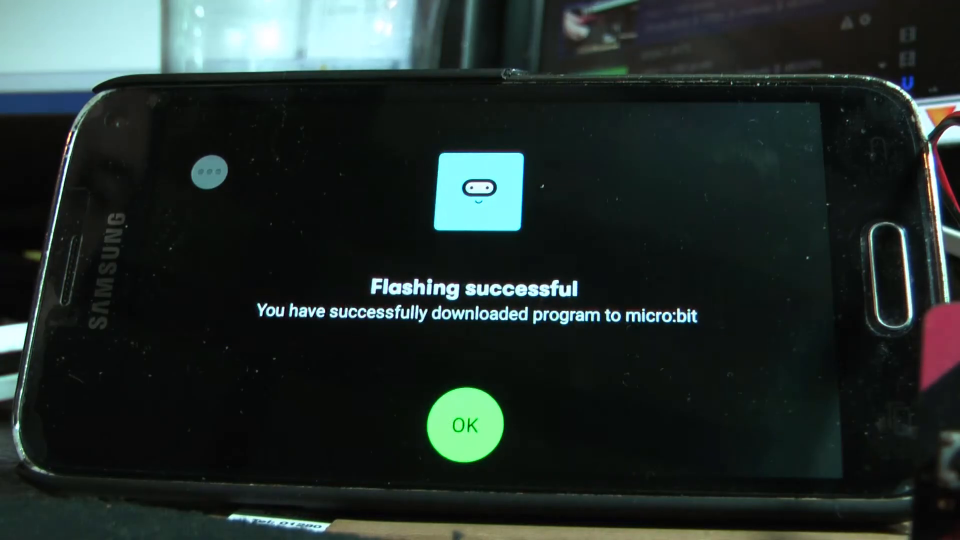